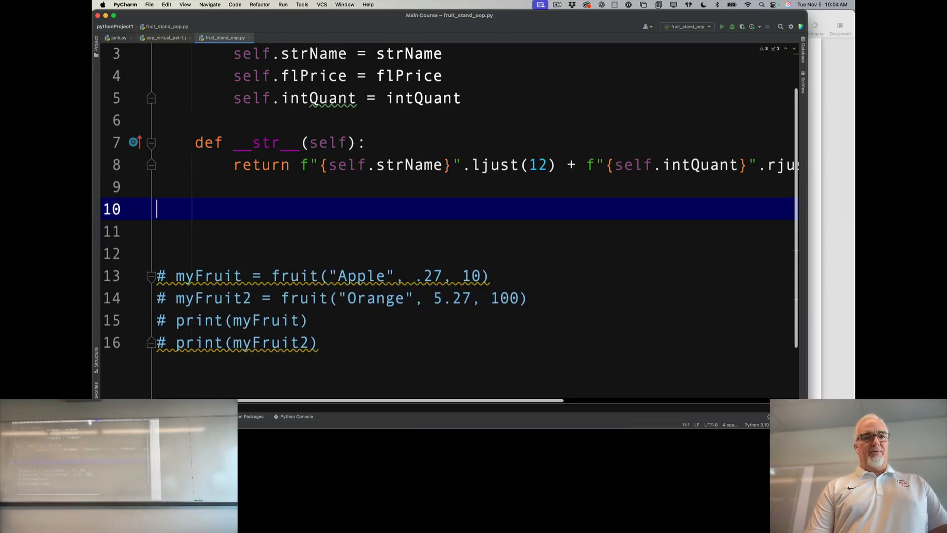
pyautogui.scroll(3)
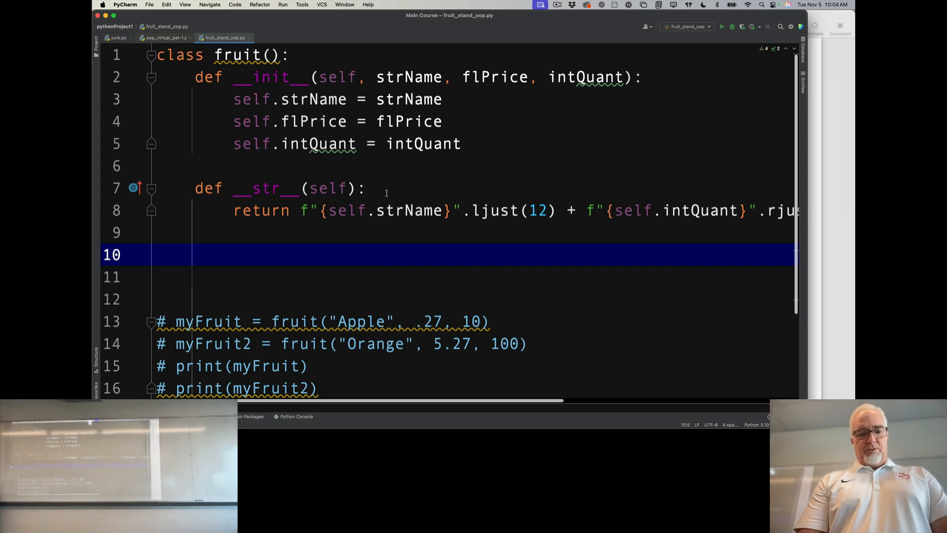
pyautogui.write('def setQuant(self, intNewQuant):')
pyautogui.click(449, 276)
pyautogui.write('if (')
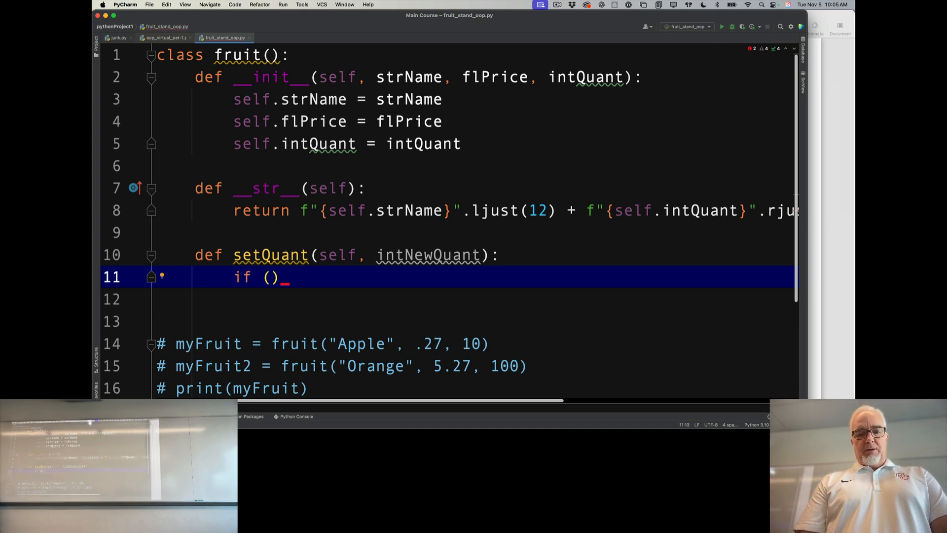
pyautogui.write('type(intNewQuant) is int:')
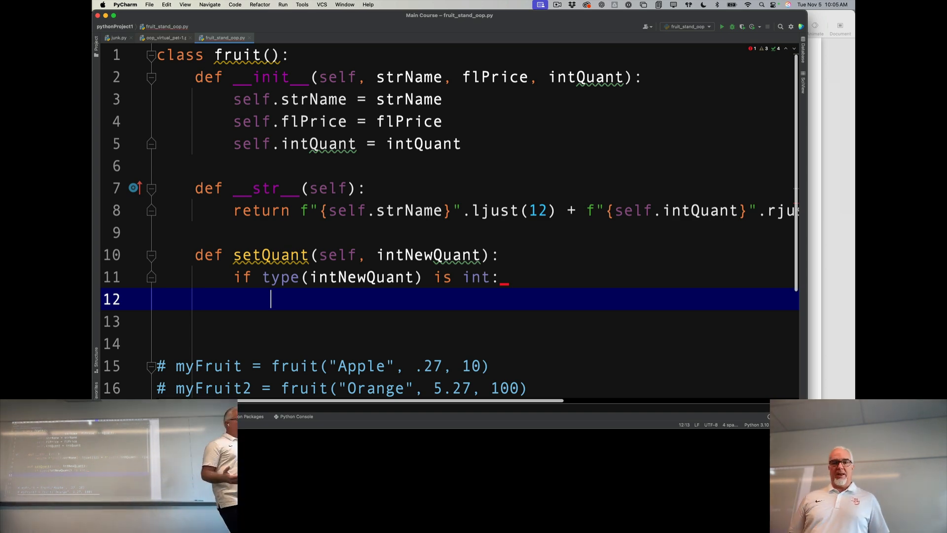
pyautogui.write('self.intQuant = intNewQuant')
pyautogui.click(477, 343)
pyautogui.write('def getQuant(self):')
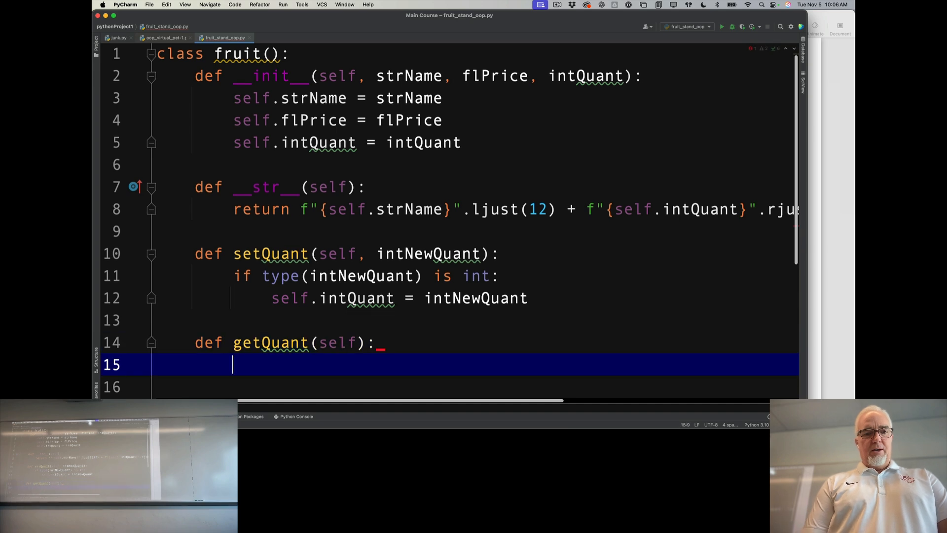
pyautogui.write('return s')
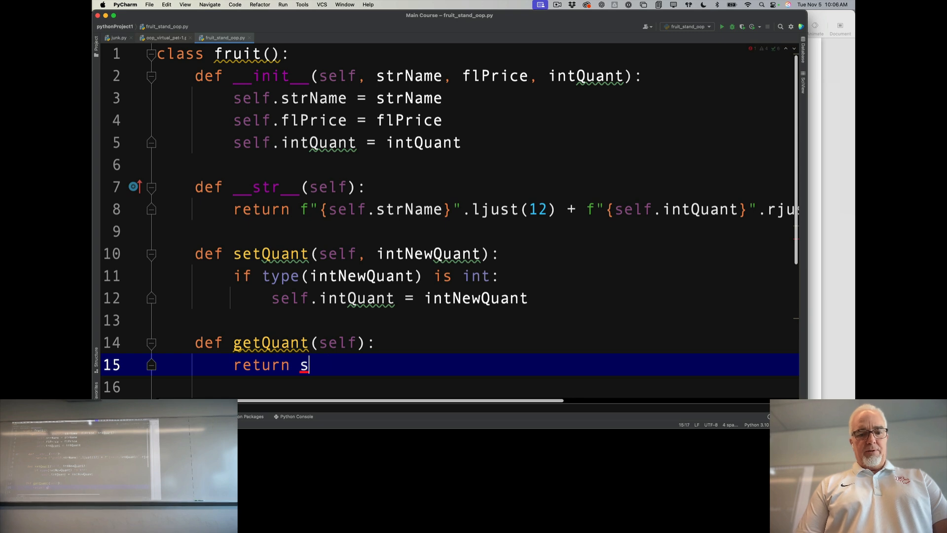
pyautogui.write('elf.intQuant')
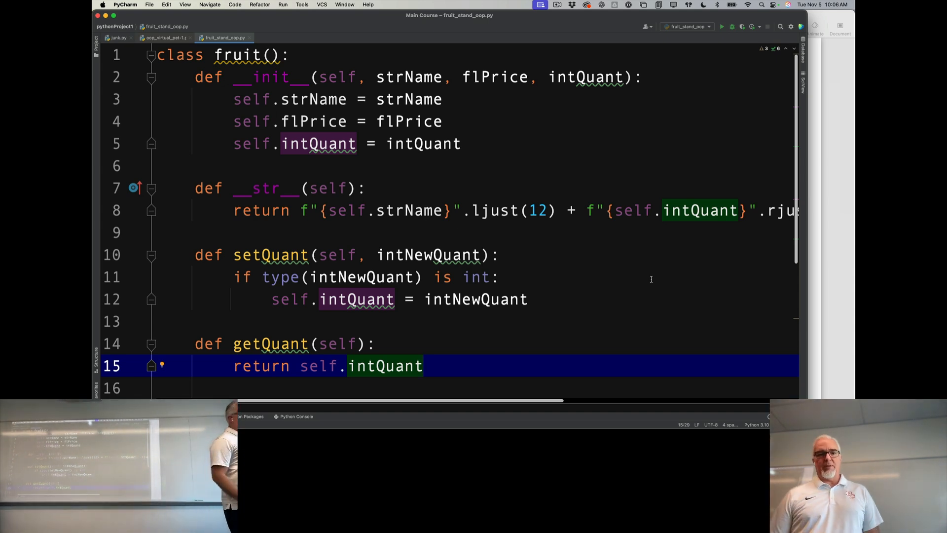